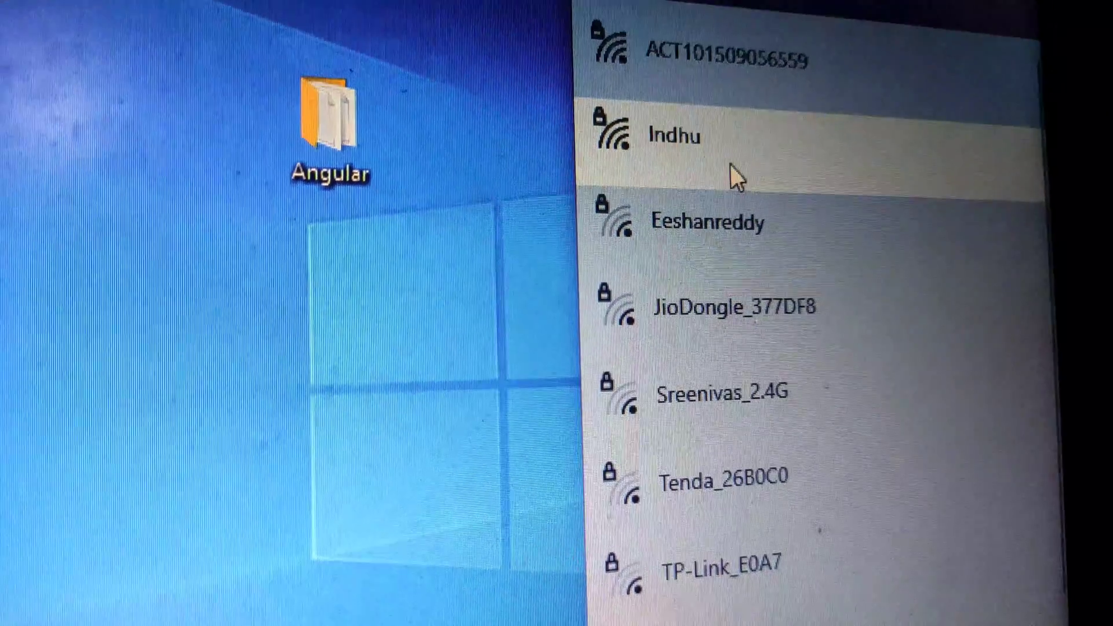
# - Select the Indhu network in the Wi-Fi flyout to start joining it
pyautogui.click(680, 137)
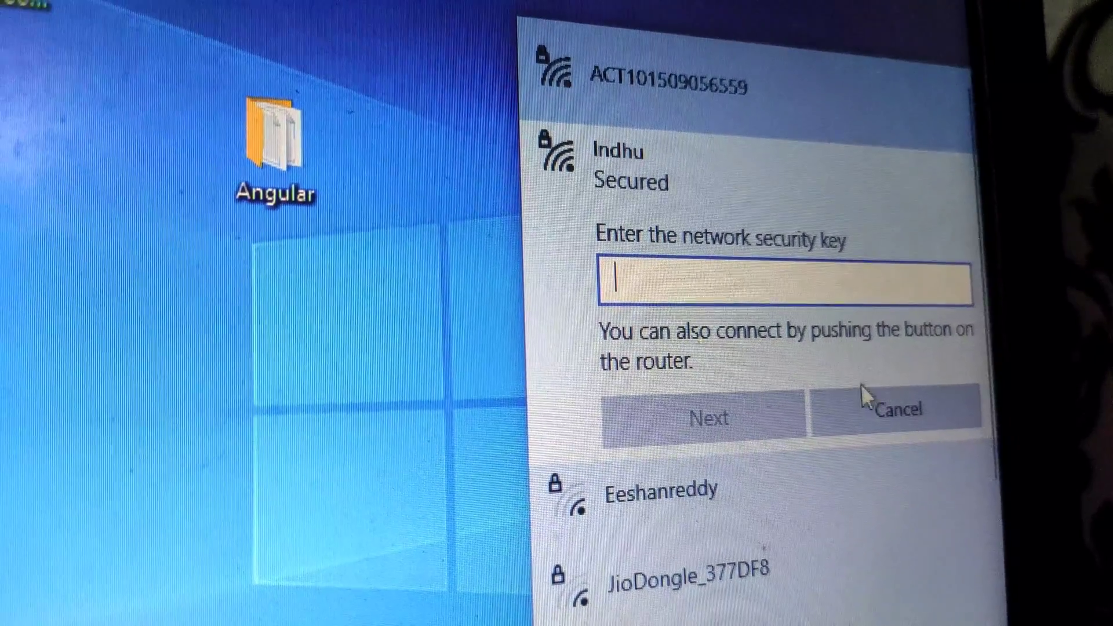
# - Launch Google Chrome from the desktop, reaching its profile chooser
pyautogui.click(899, 418)
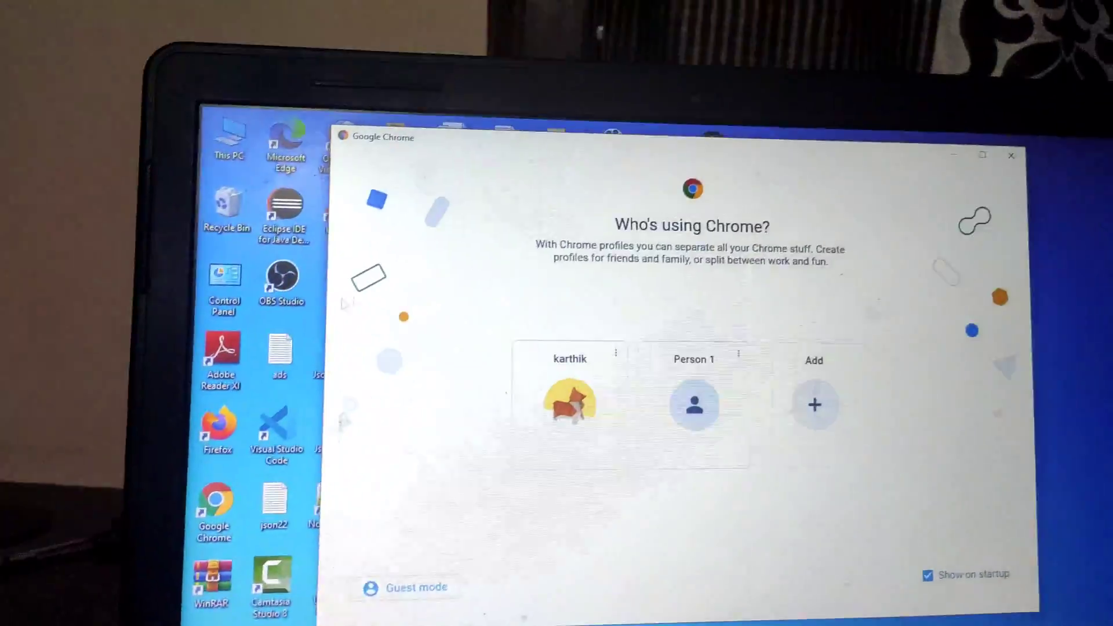
# - Enter Chrome with the first profile and focus the address bar on the new tab
pyautogui.click(570, 411)
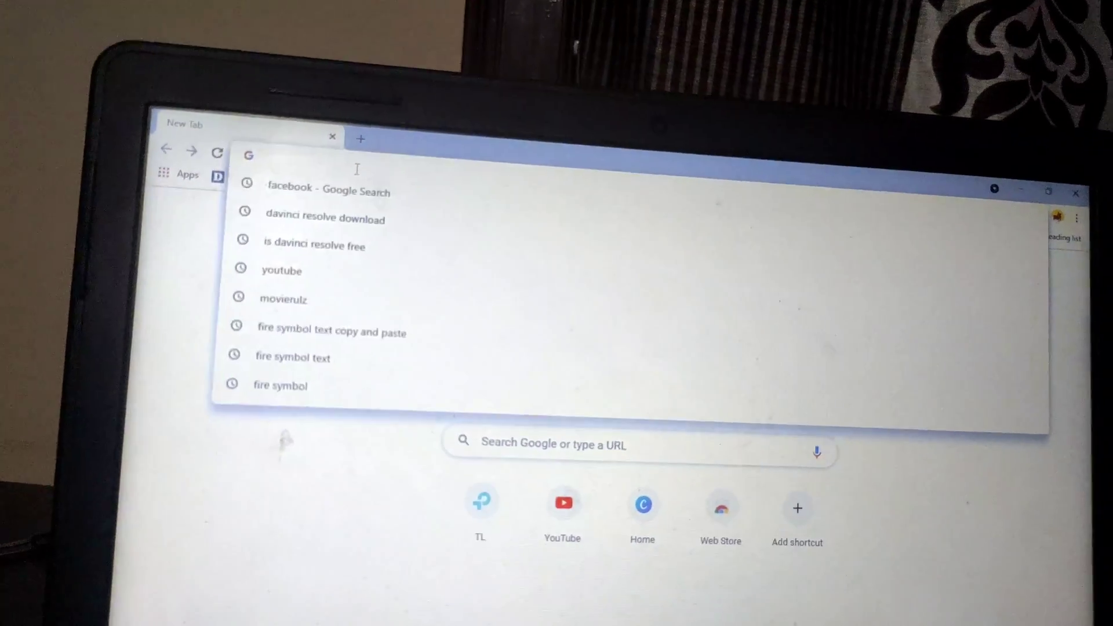
pyautogui.click(327, 191)
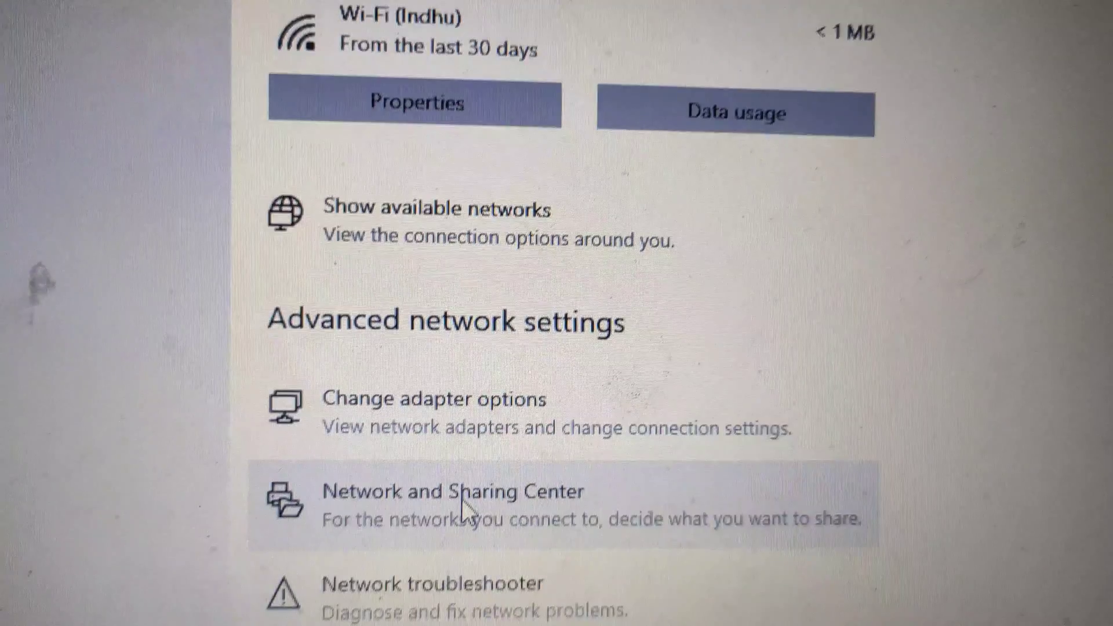
# - Go to the Network and Sharing Center from the Network & Internet Status page
pyautogui.click(453, 492)
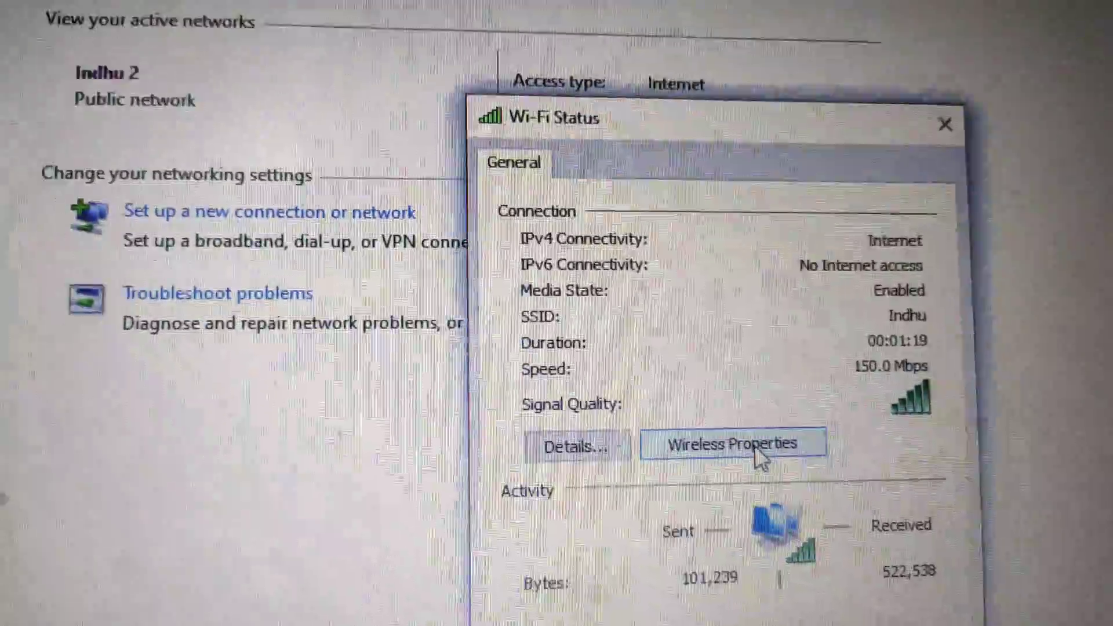
pyautogui.click(737, 444)
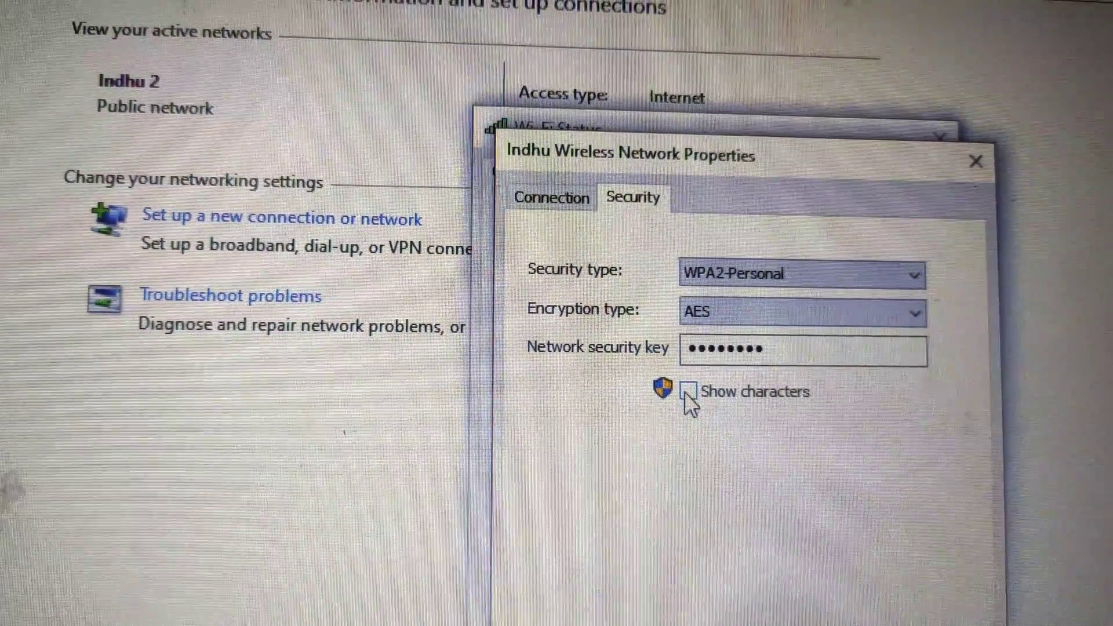
pyautogui.click(690, 392)
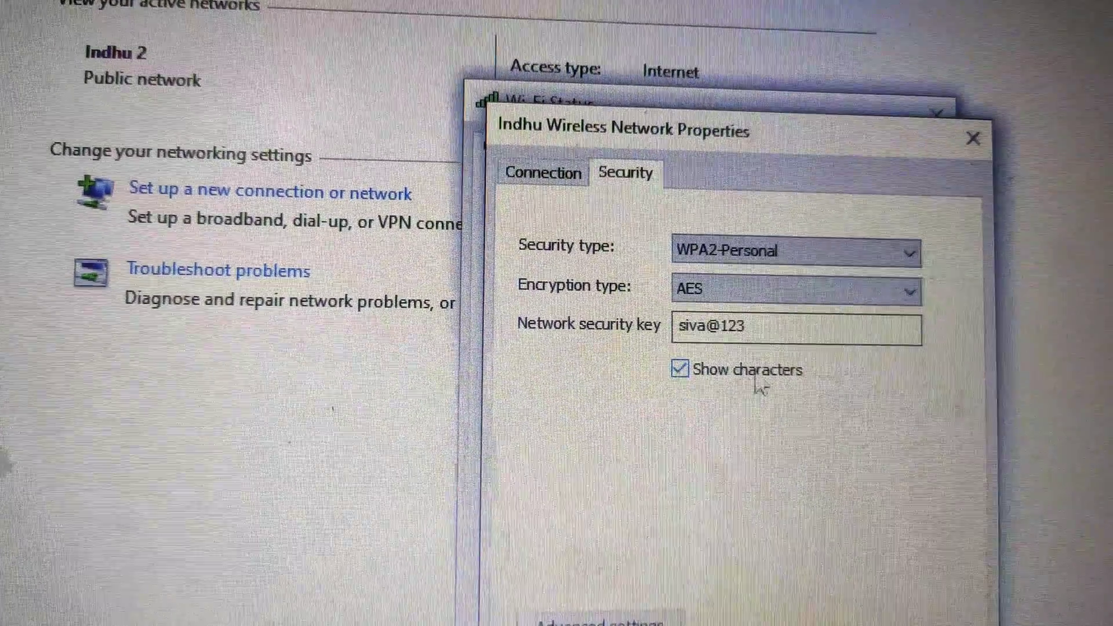